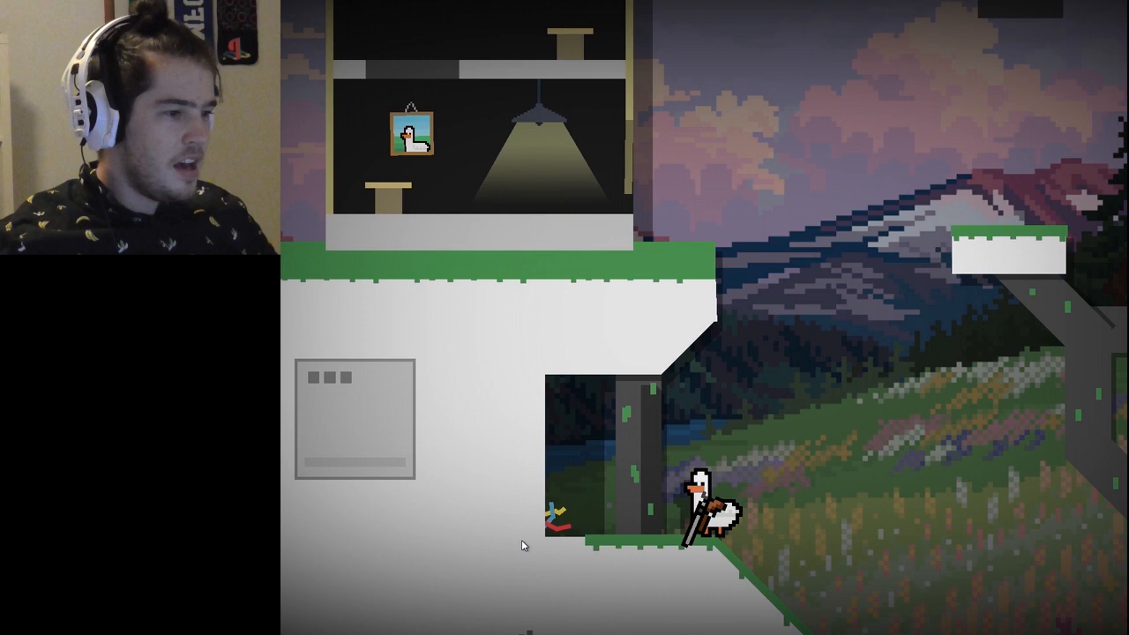
mouse_move(551, 570)
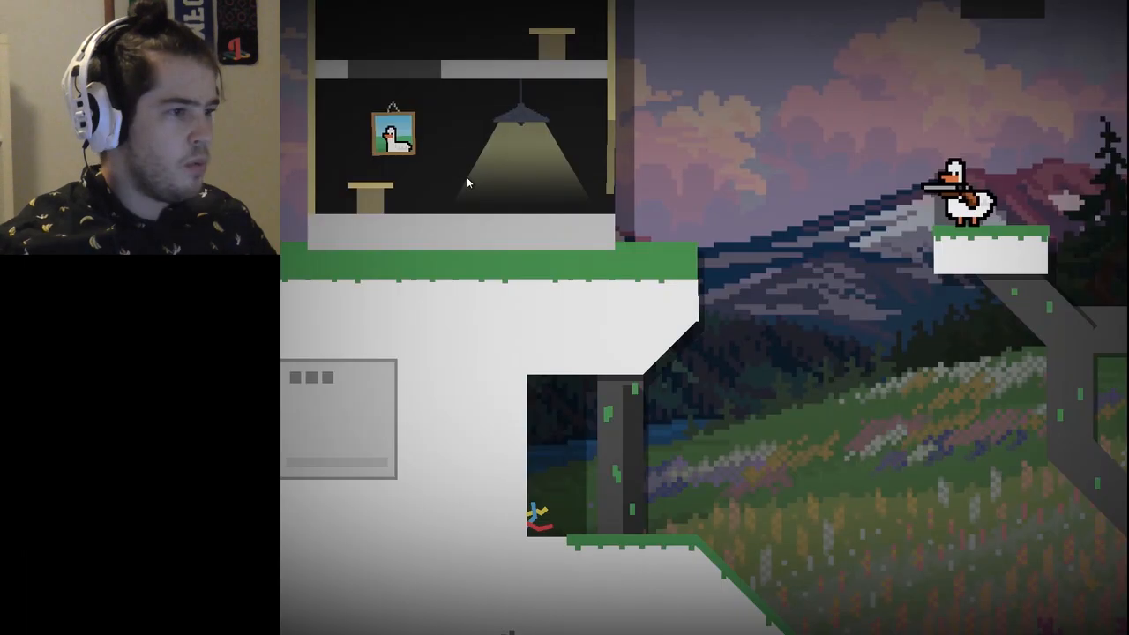
mouse_move(988, 543)
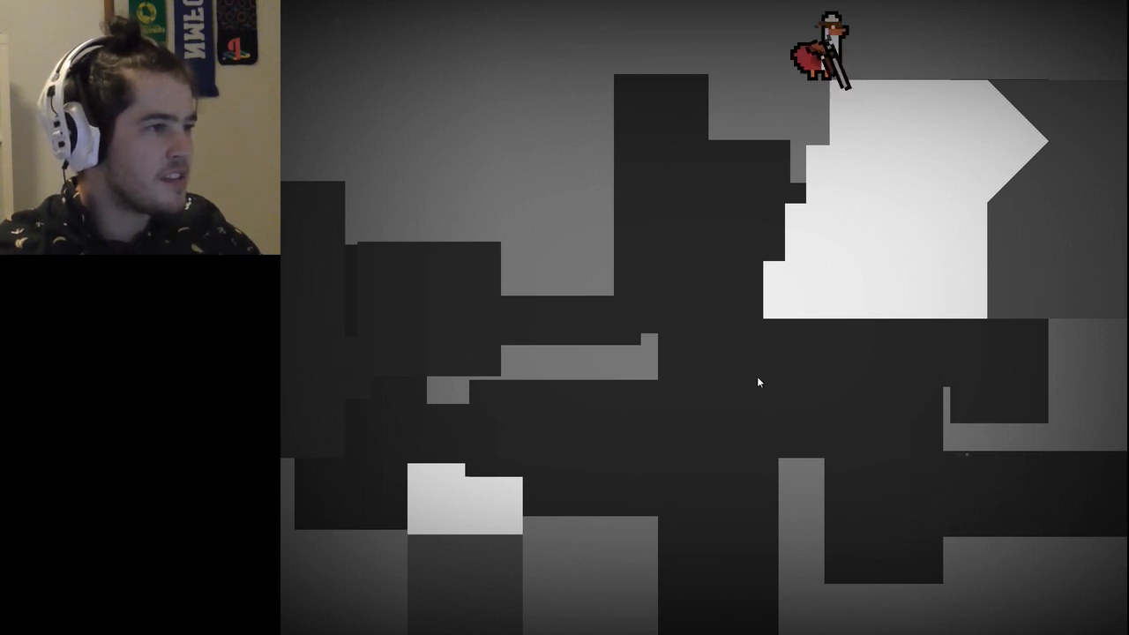
mouse_move(772, 377)
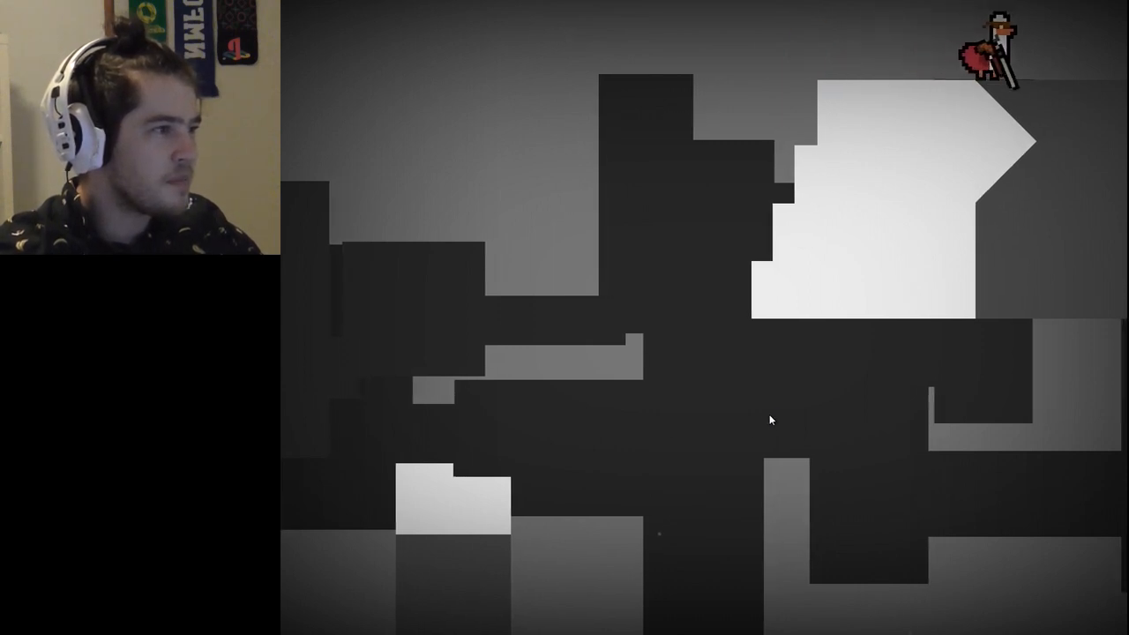
mouse_move(767, 423)
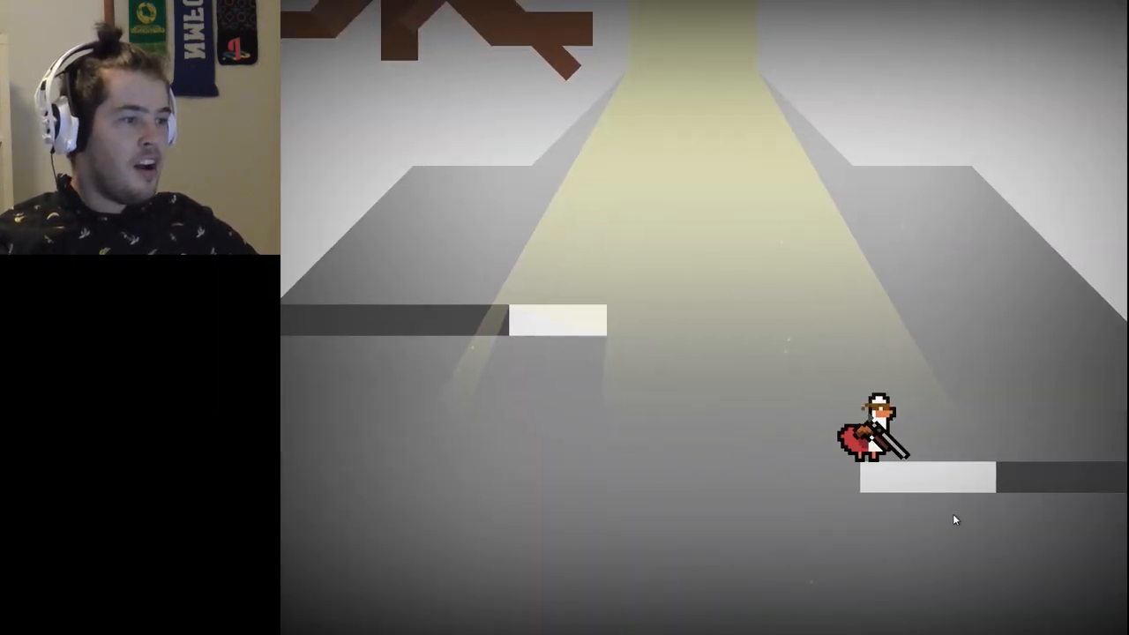
mouse_move(923, 548)
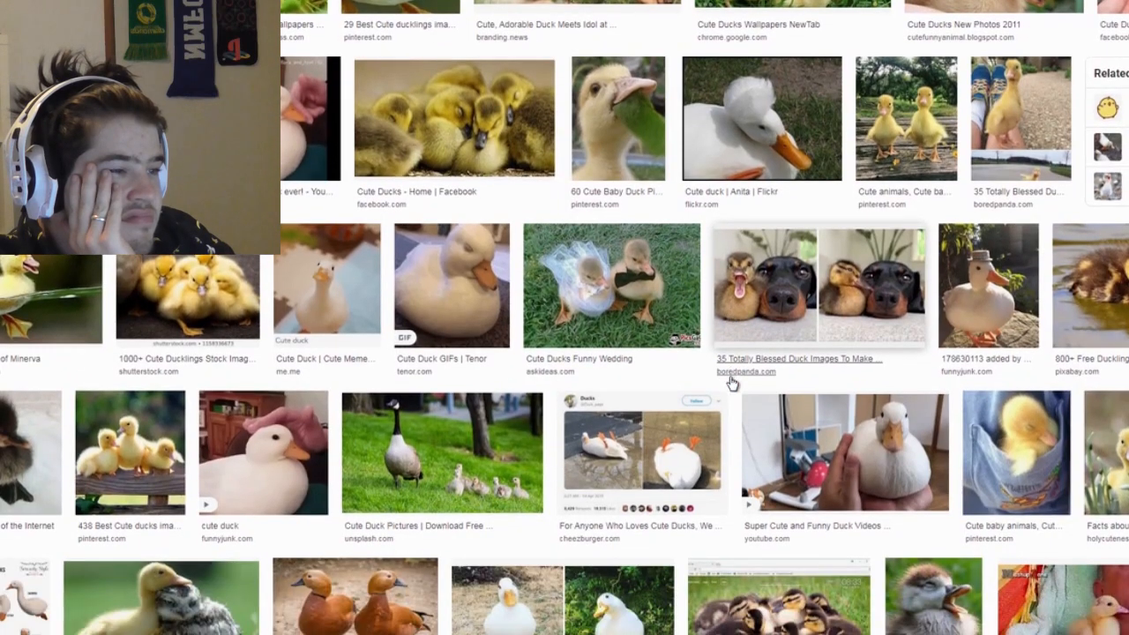
Step: Scroll down the cute duck image results to the 'Ducks Drawing Cute' thumbnail
scroll("down", 3)
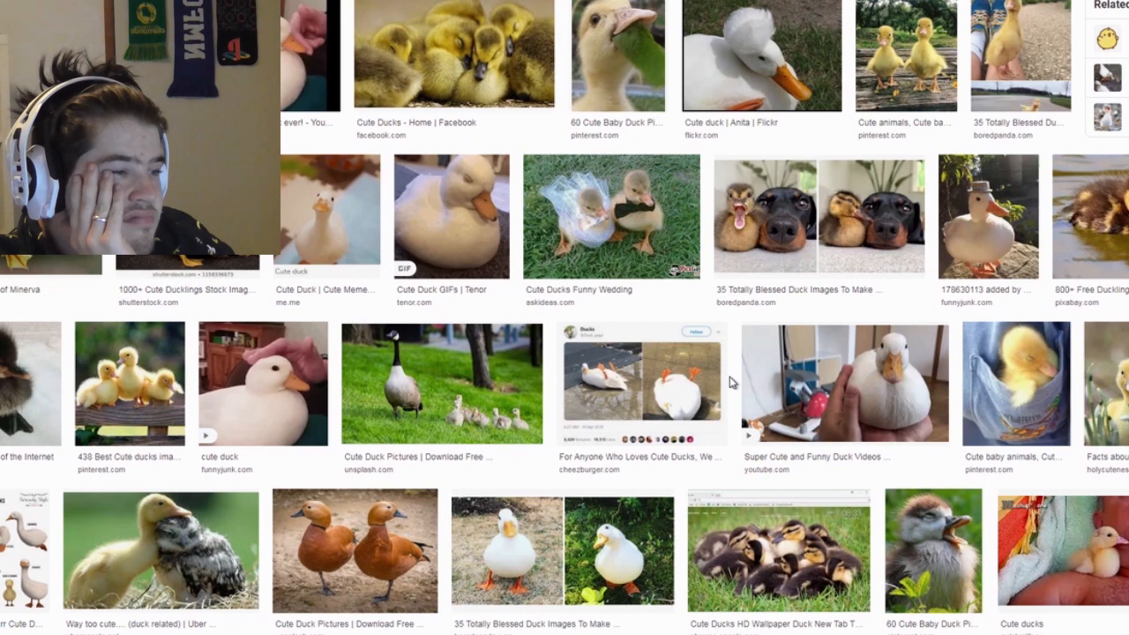
scroll("down", 3)
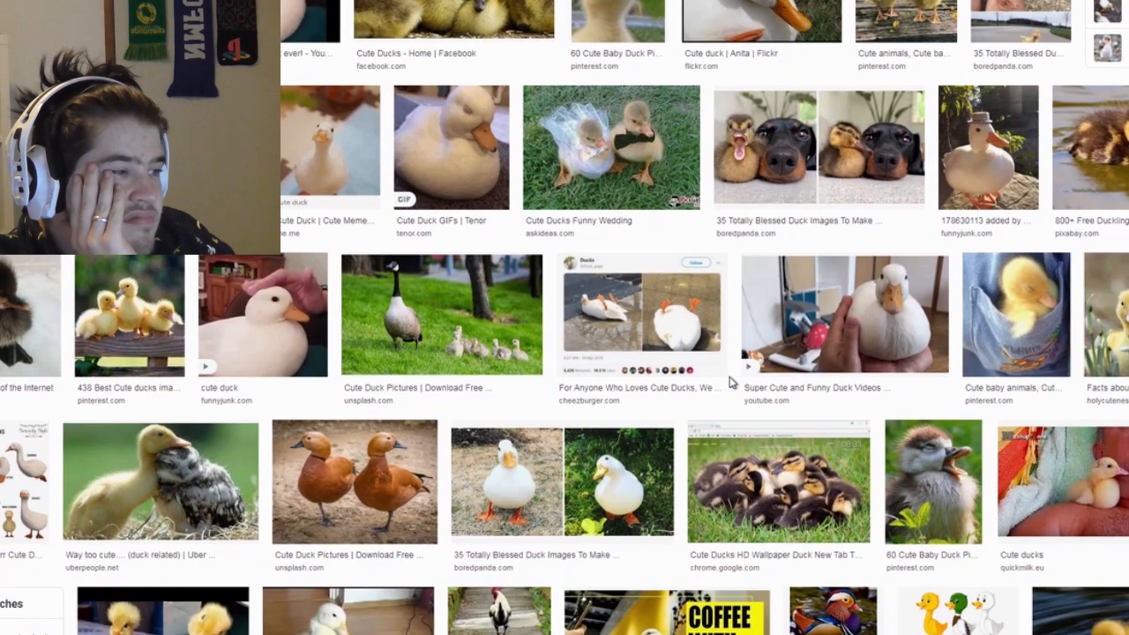
scroll("down", 3)
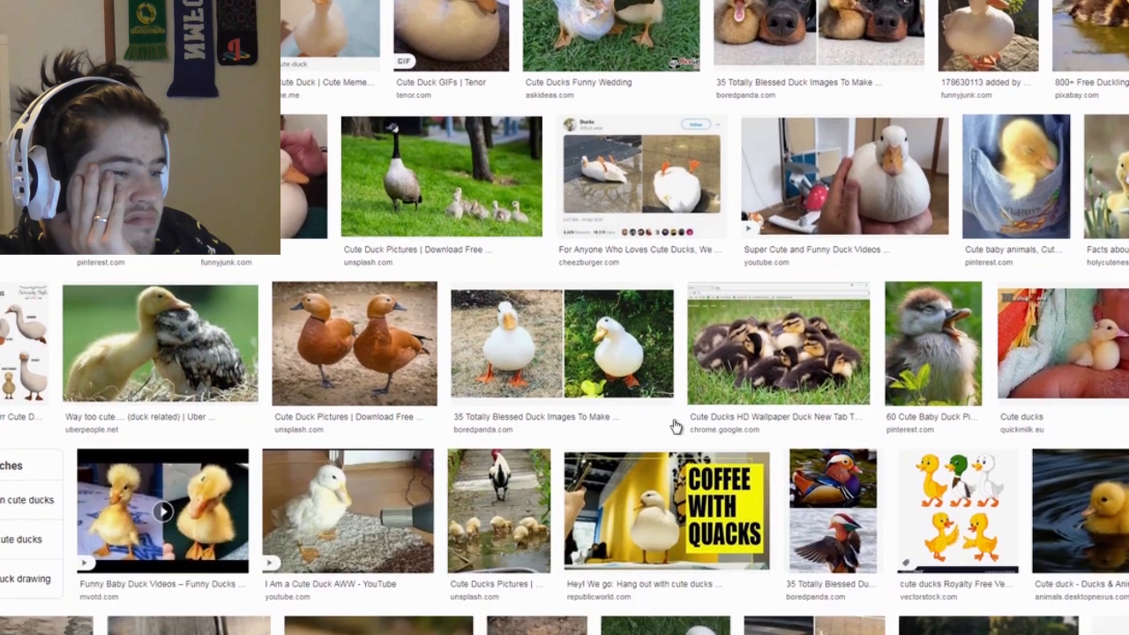
scroll("down", 3)
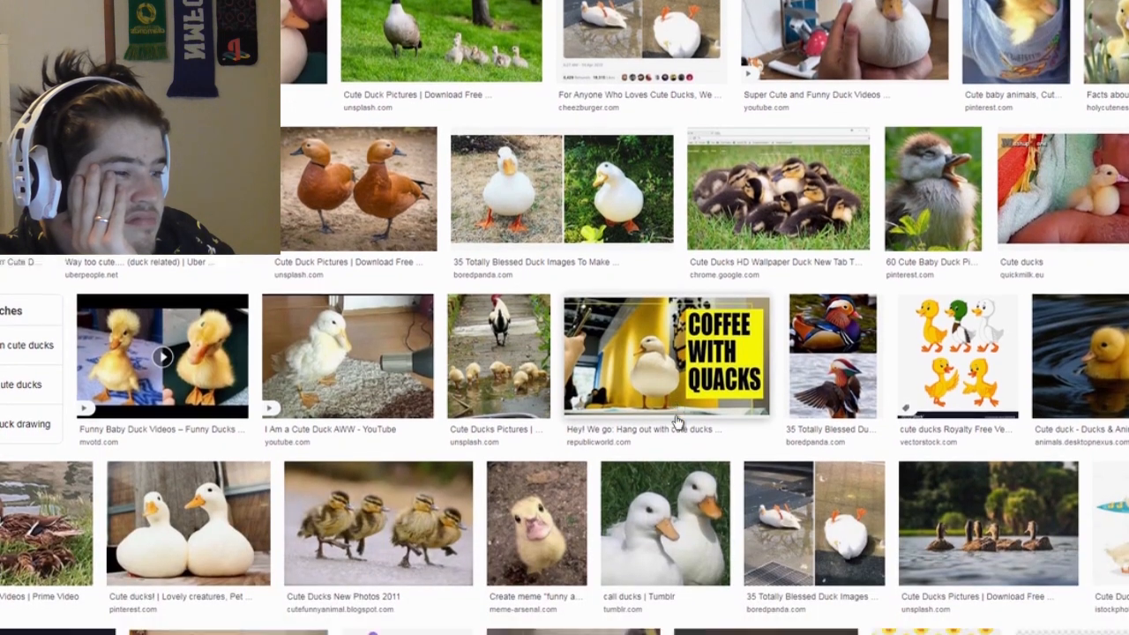
scroll("down", 3)
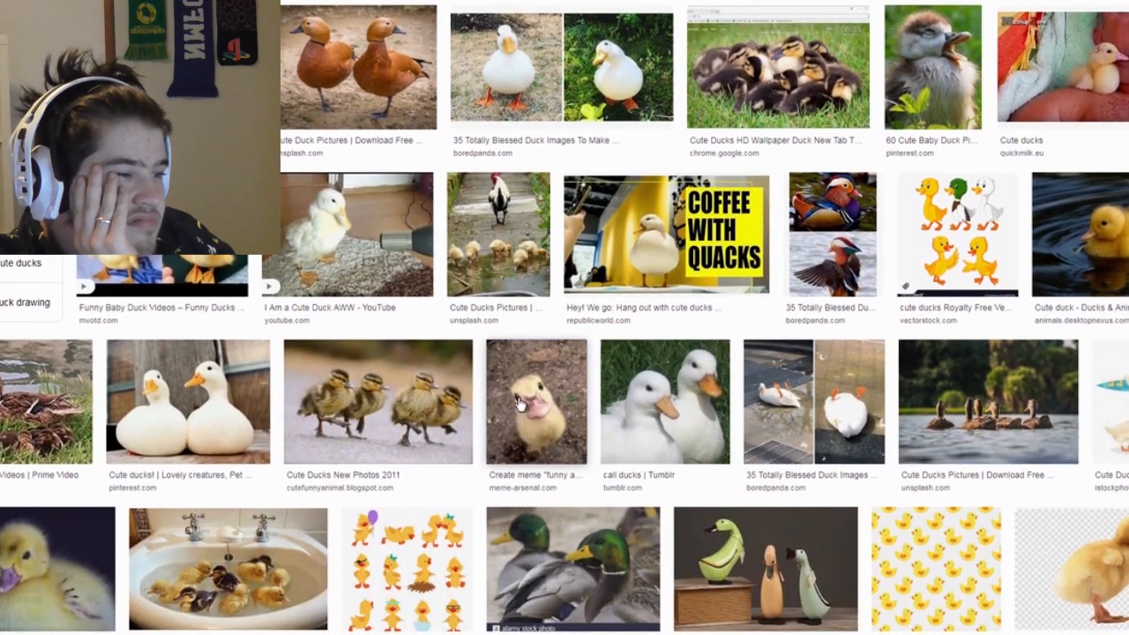
left_click(536, 403)
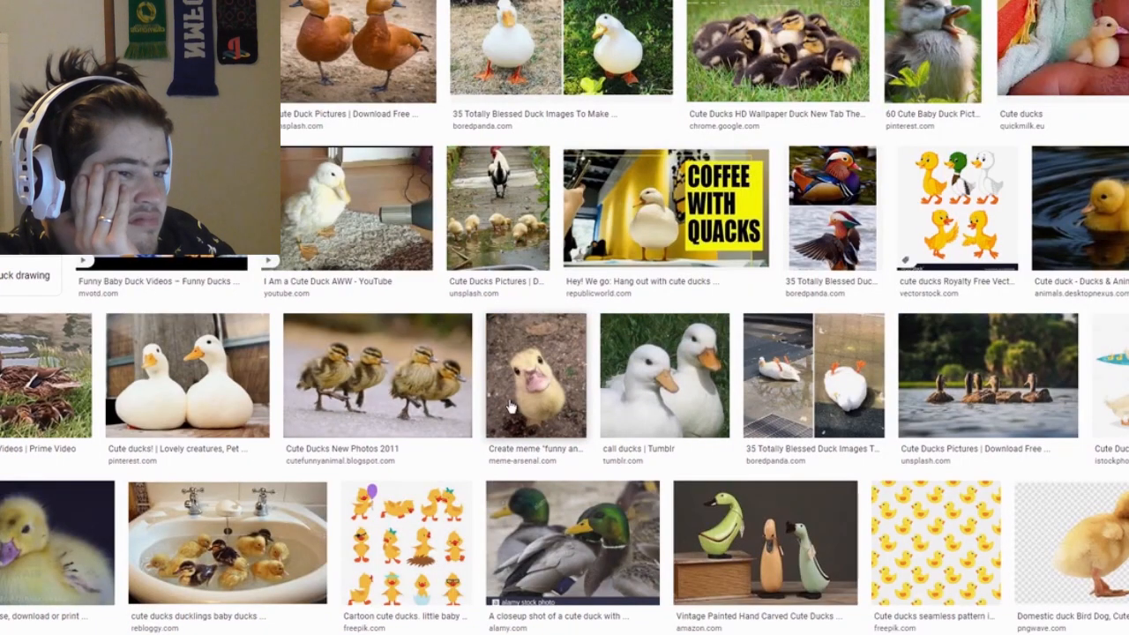
scroll("down", 3)
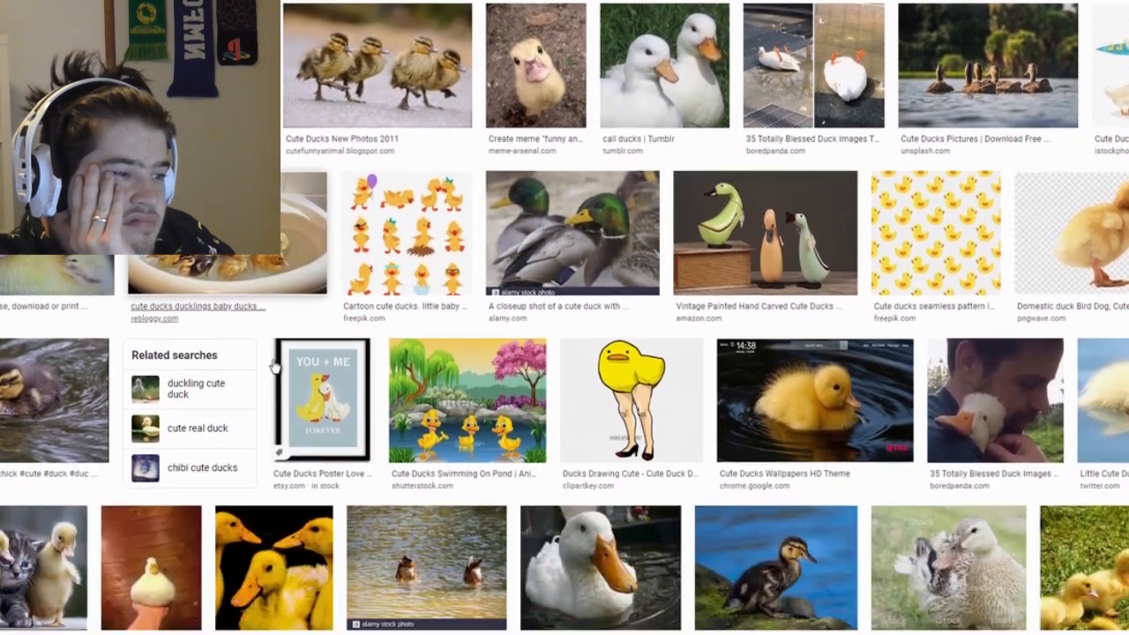
scroll("down", 3)
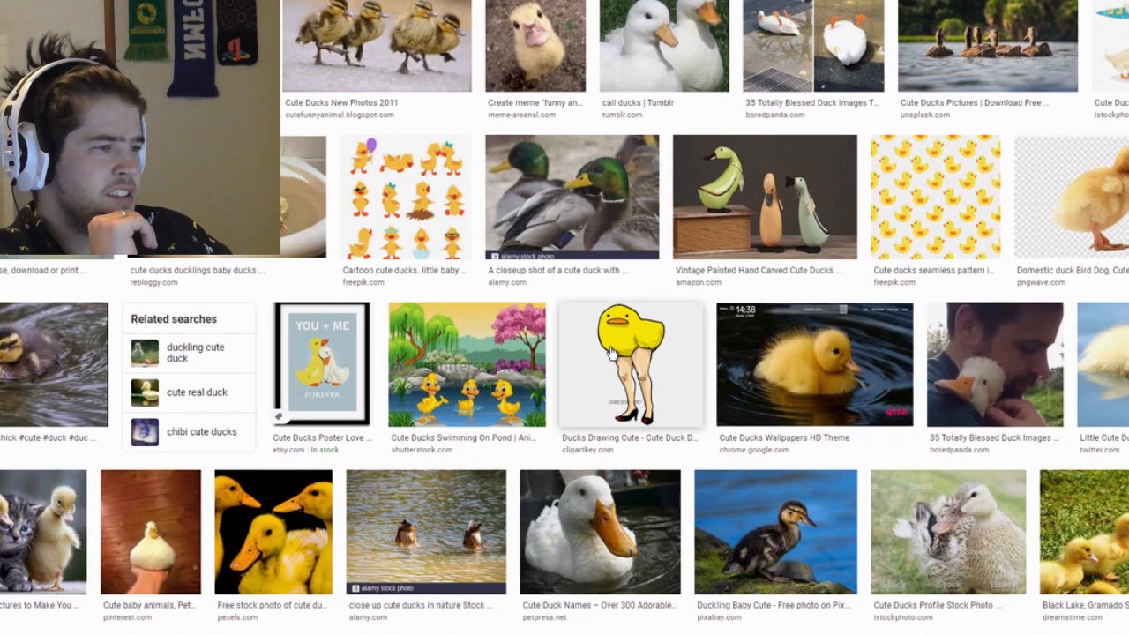
Step: Preview the duck drawing with high-heeled legs, close it, then reopen it
left_click(629, 364)
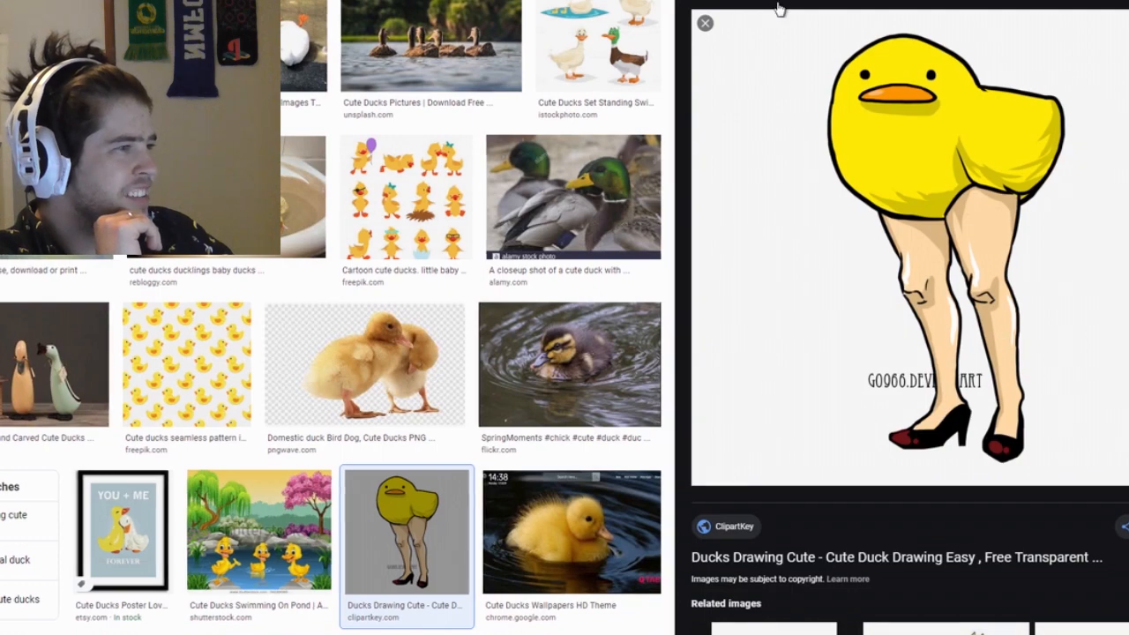
left_click(705, 23)
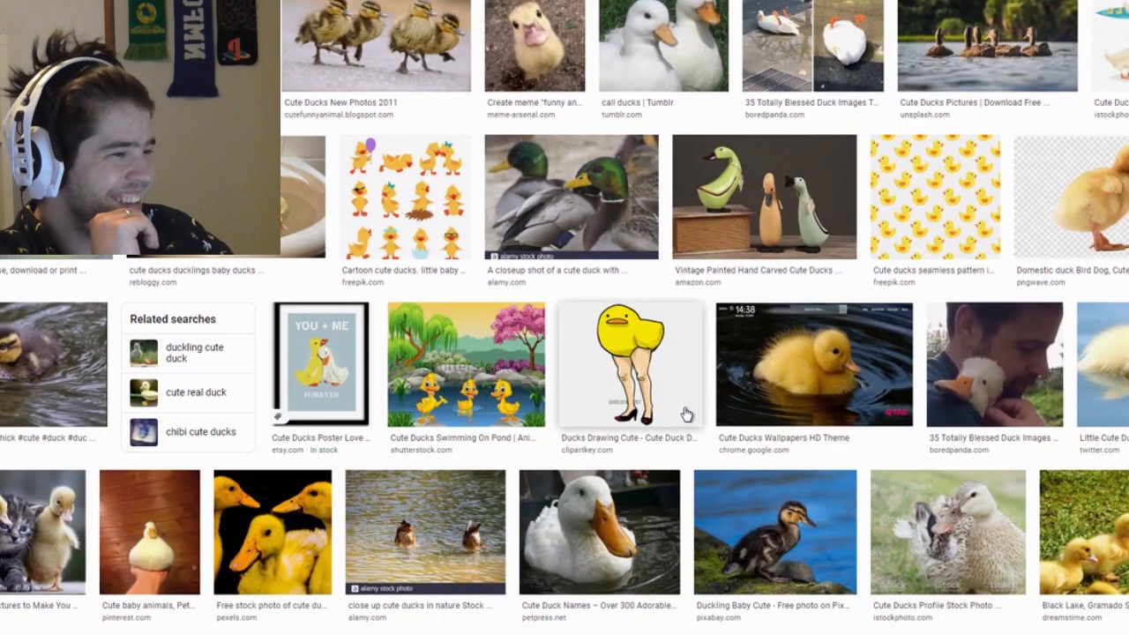
left_click(629, 364)
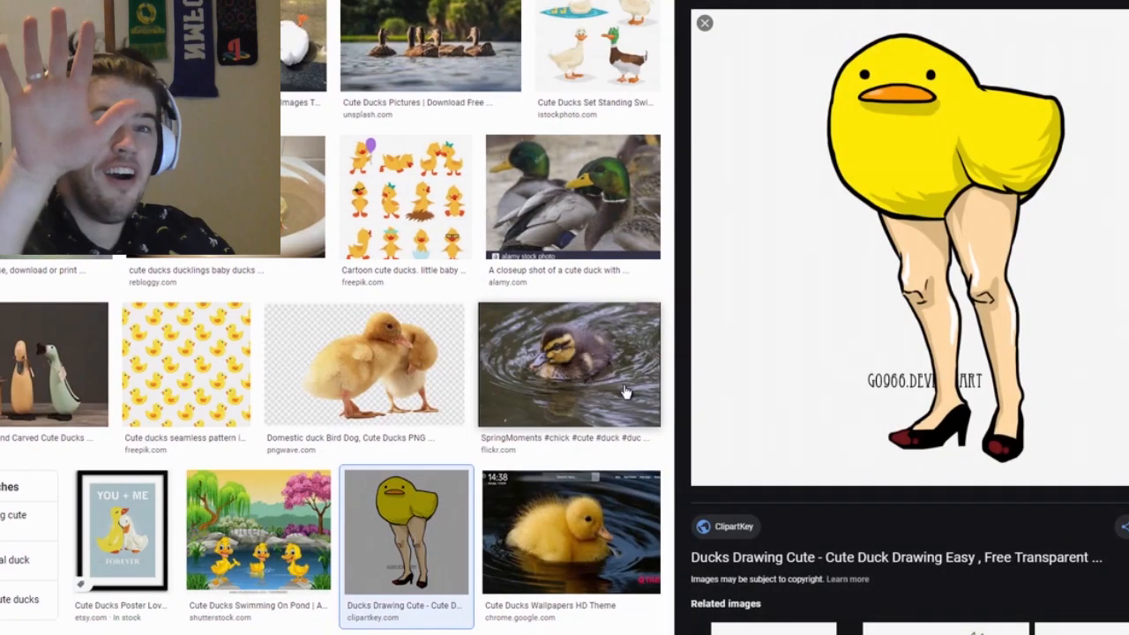